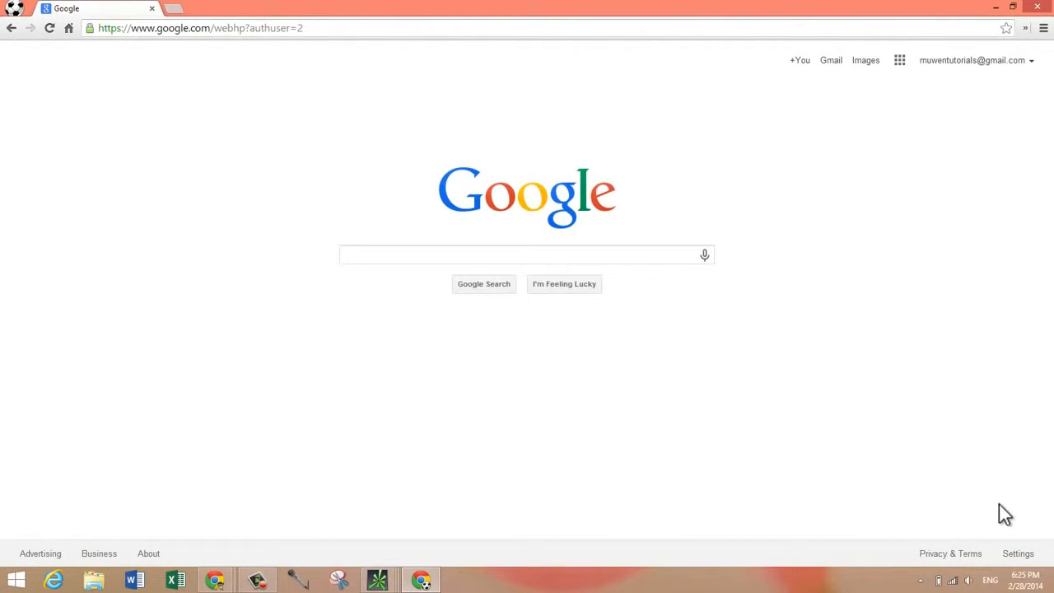
{"action": "mouse_move", "coordinate": [987, 424]}
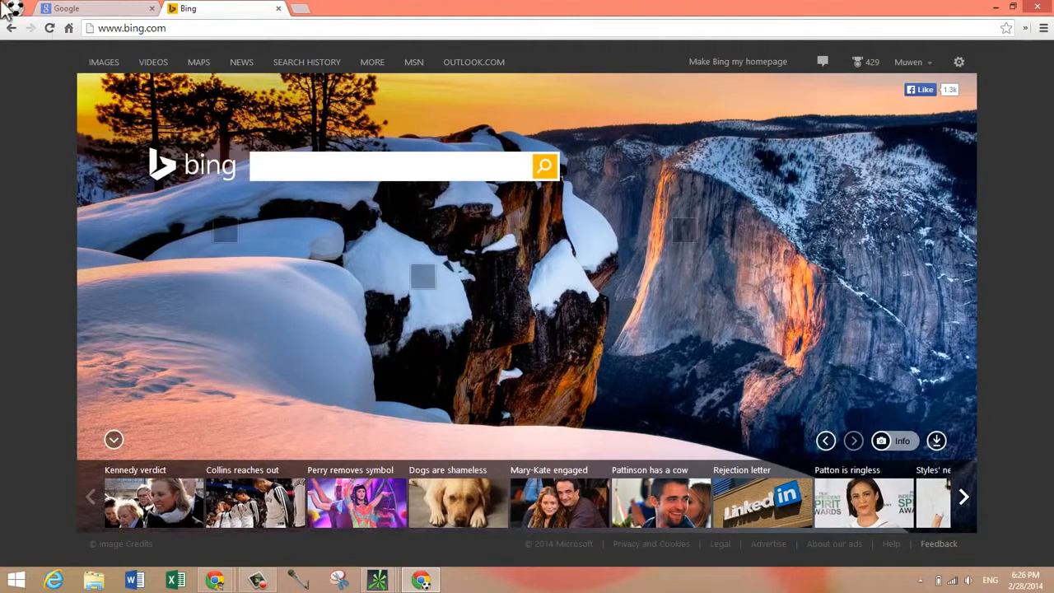
{"action": "left_click", "coordinate": [863, 62]}
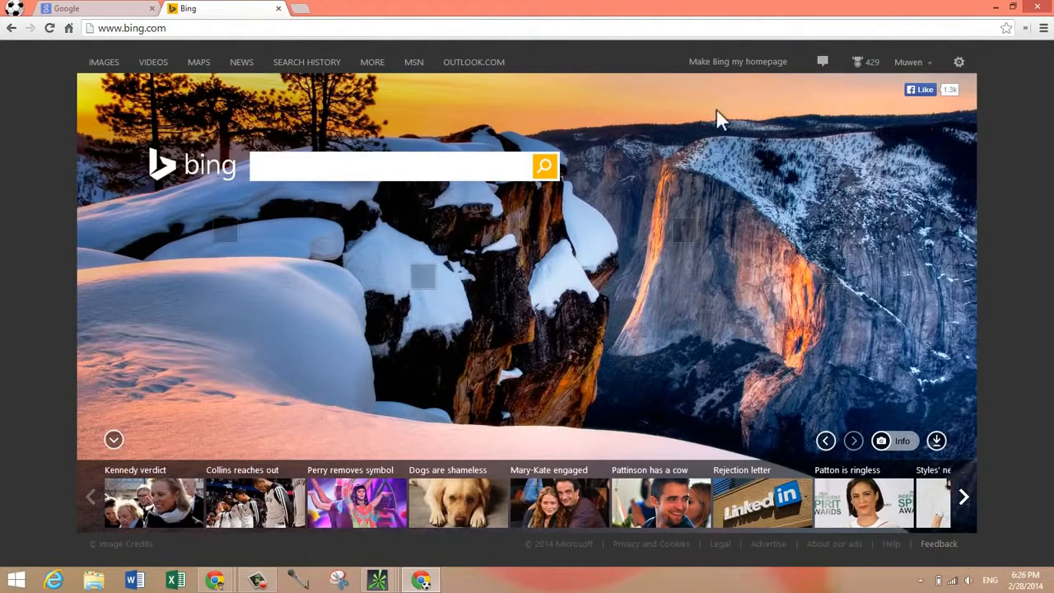
{"action": "mouse_move", "coordinate": [765, 49]}
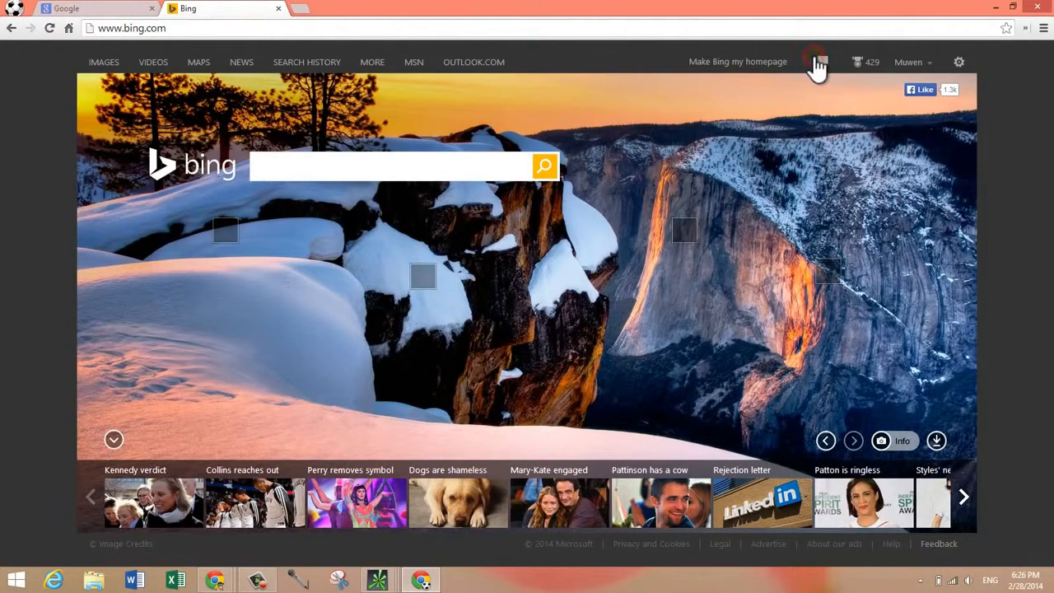
{"action": "left_click", "coordinate": [821, 62]}
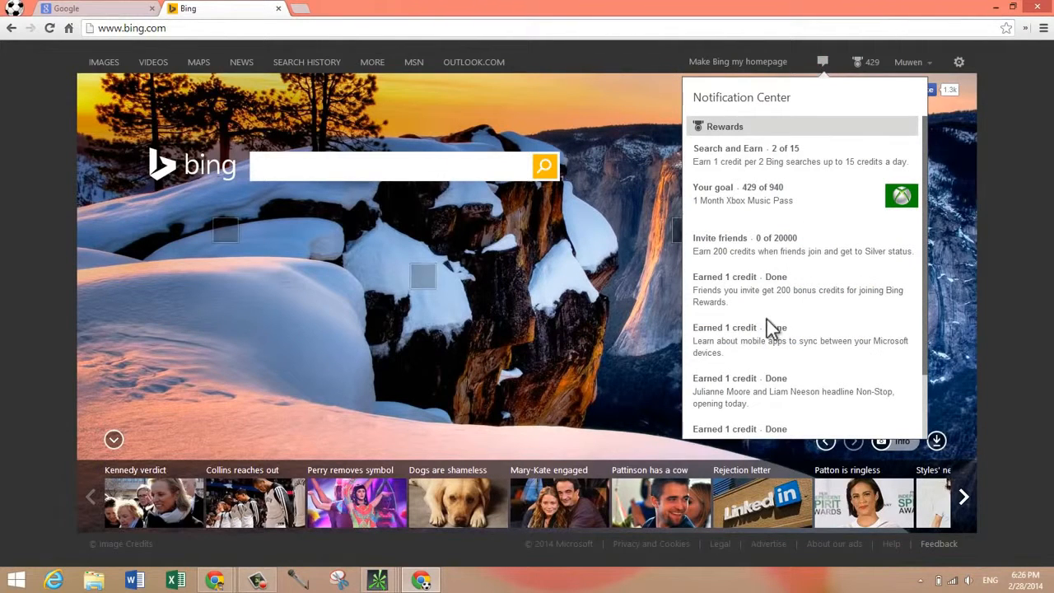
{"action": "left_click", "coordinate": [398, 164]}
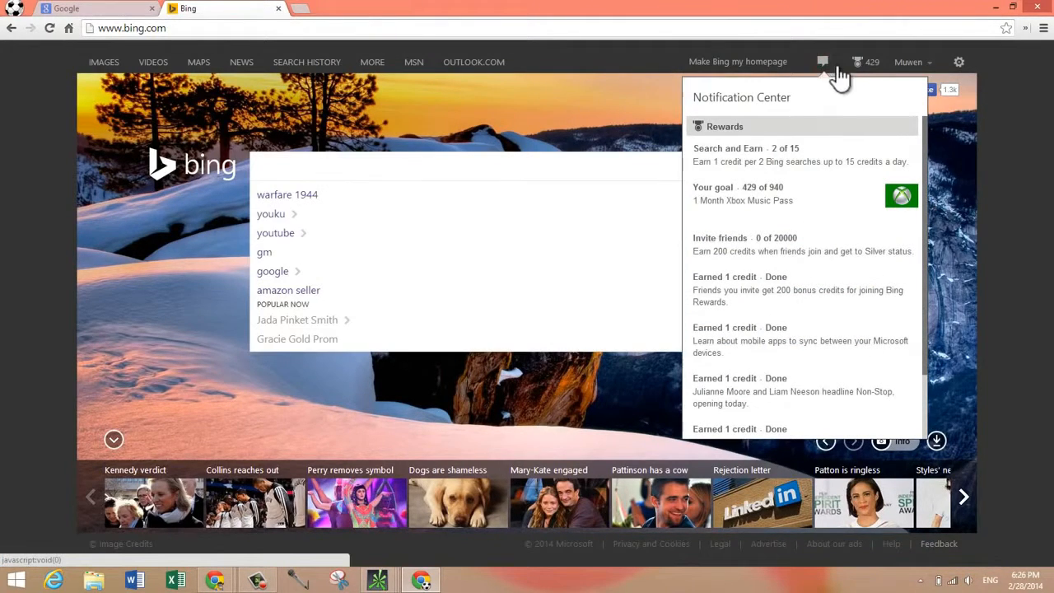
{"action": "left_click", "coordinate": [909, 63]}
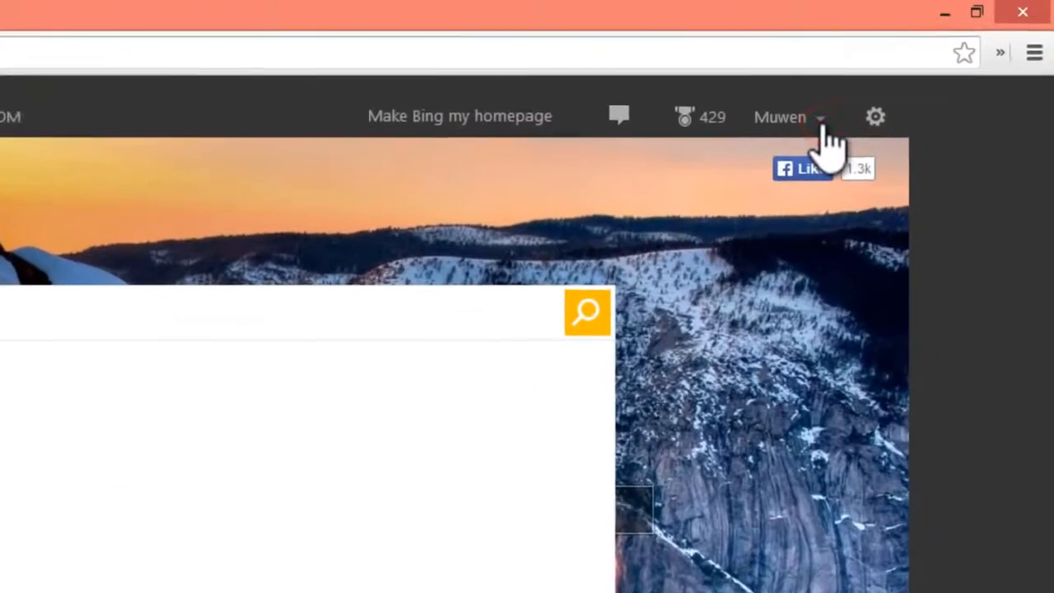
Step: Go from the account menu to the Bing Rewards Redeem catalogue
{"action": "left_click", "coordinate": [817, 117]}
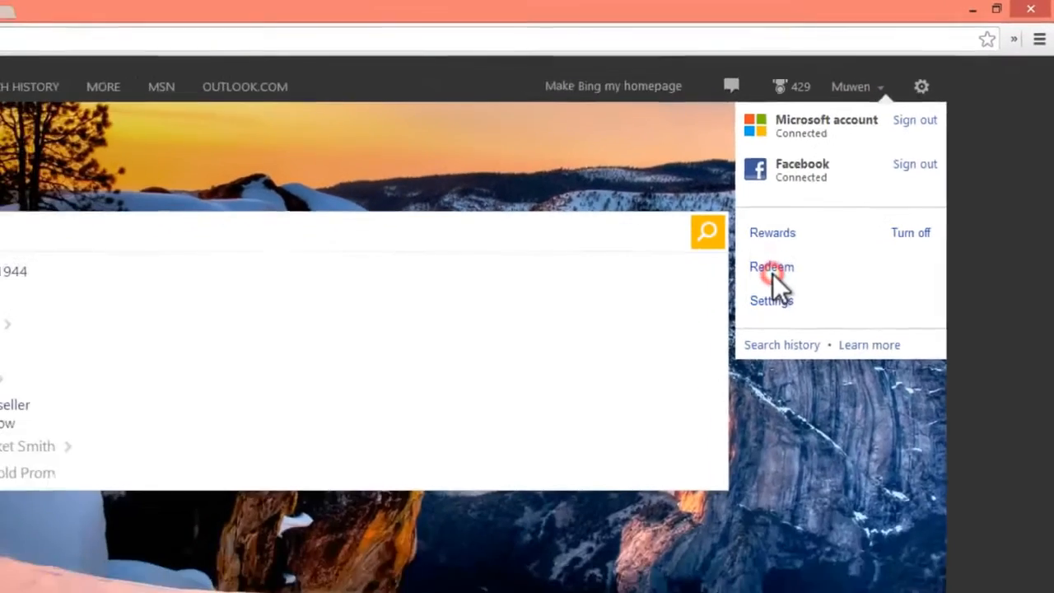
{"action": "left_click", "coordinate": [771, 266]}
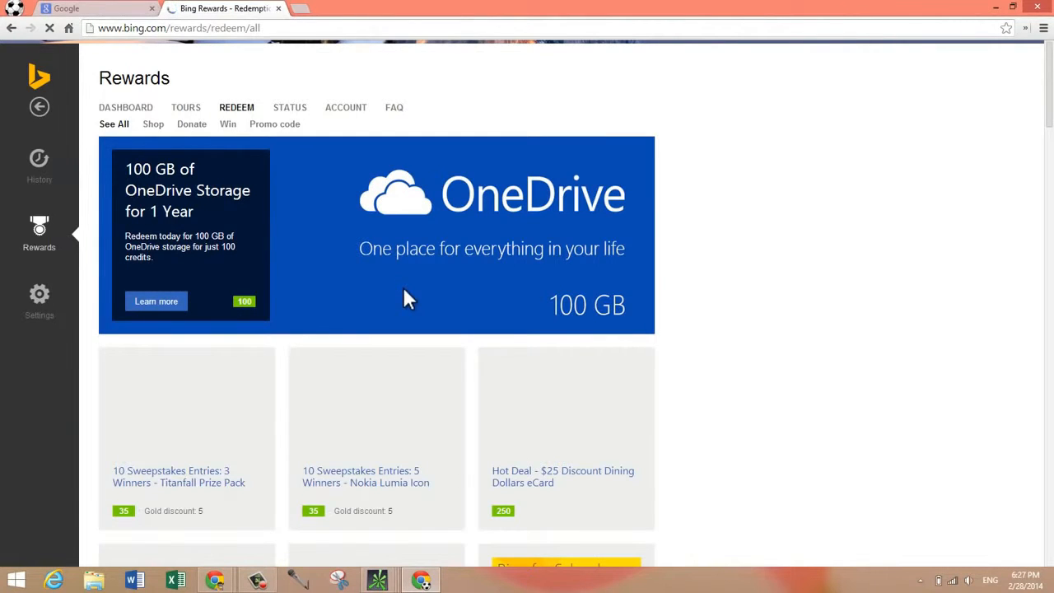
{"action": "mouse_move", "coordinate": [339, 275]}
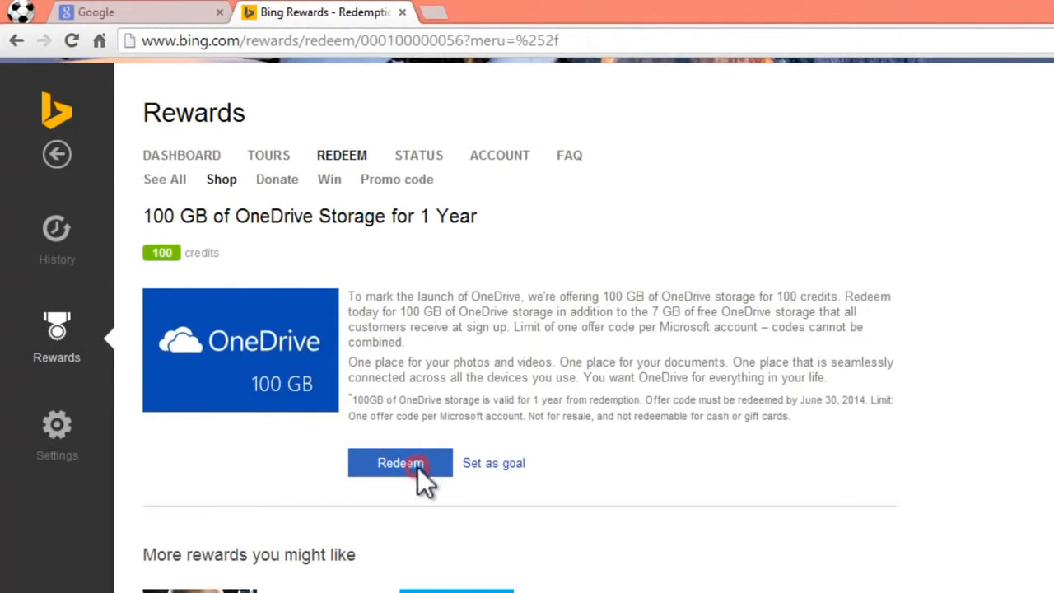
Step: Redeem and confirm the 100 GB OneDrive storage order, leaving 329 credits
{"action": "left_click", "coordinate": [400, 461]}
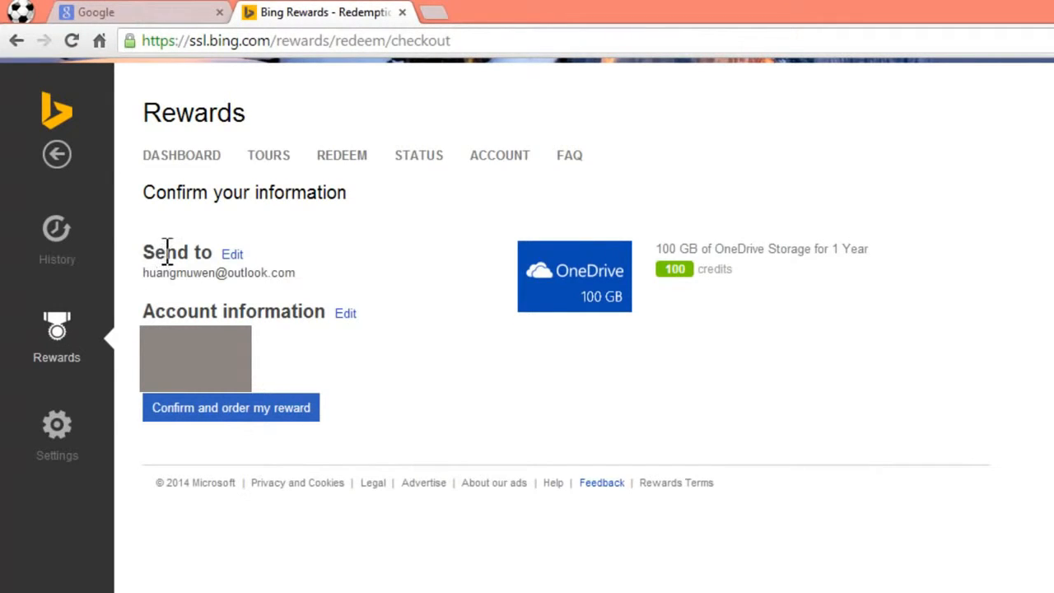
{"action": "mouse_move", "coordinate": [298, 437]}
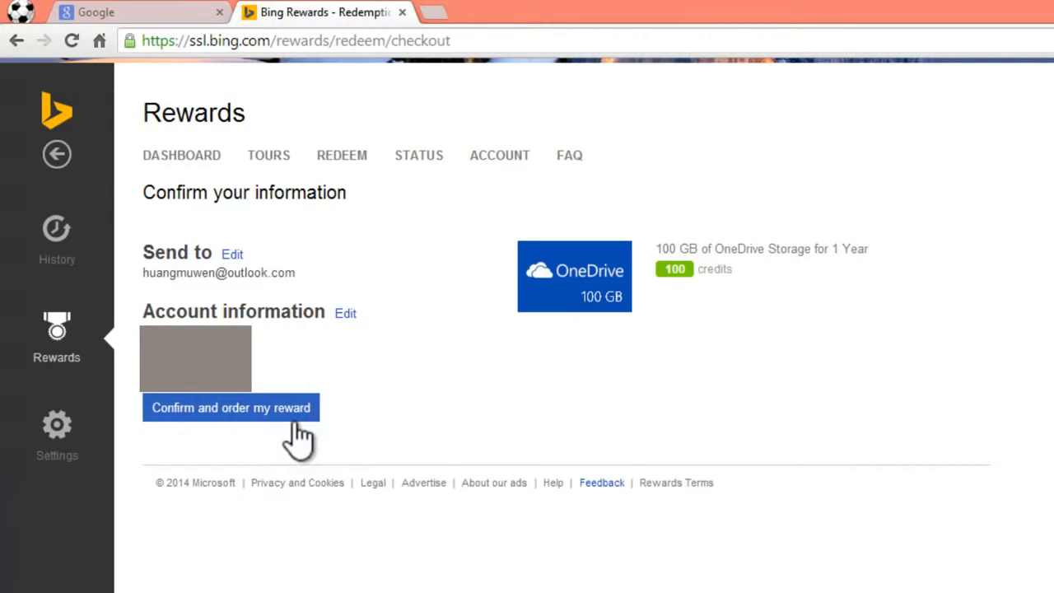
{"action": "left_click", "coordinate": [231, 408]}
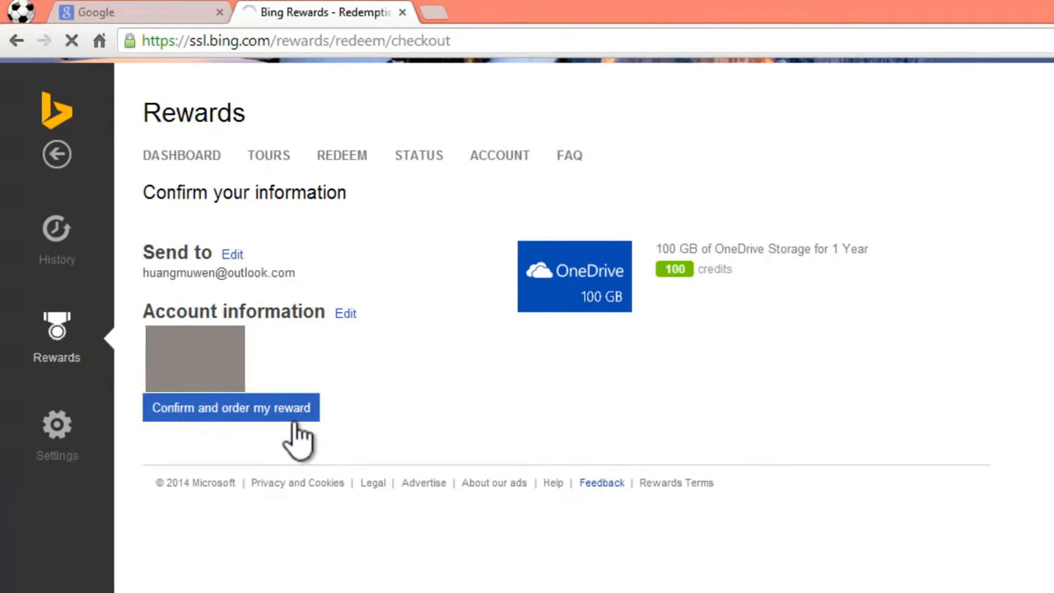
{"action": "left_click", "coordinate": [230, 408]}
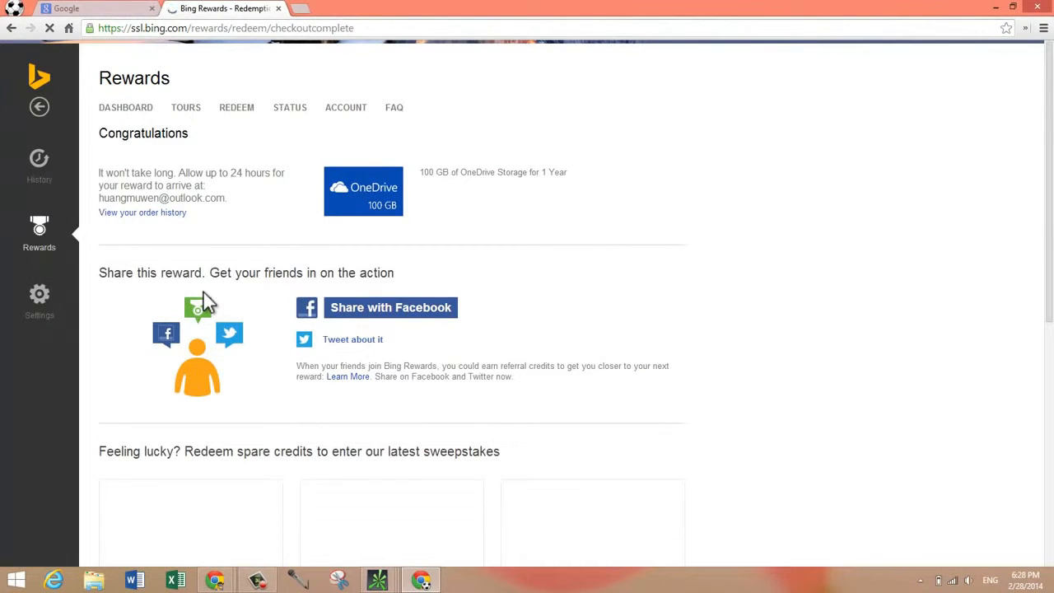
{"action": "mouse_move", "coordinate": [213, 198]}
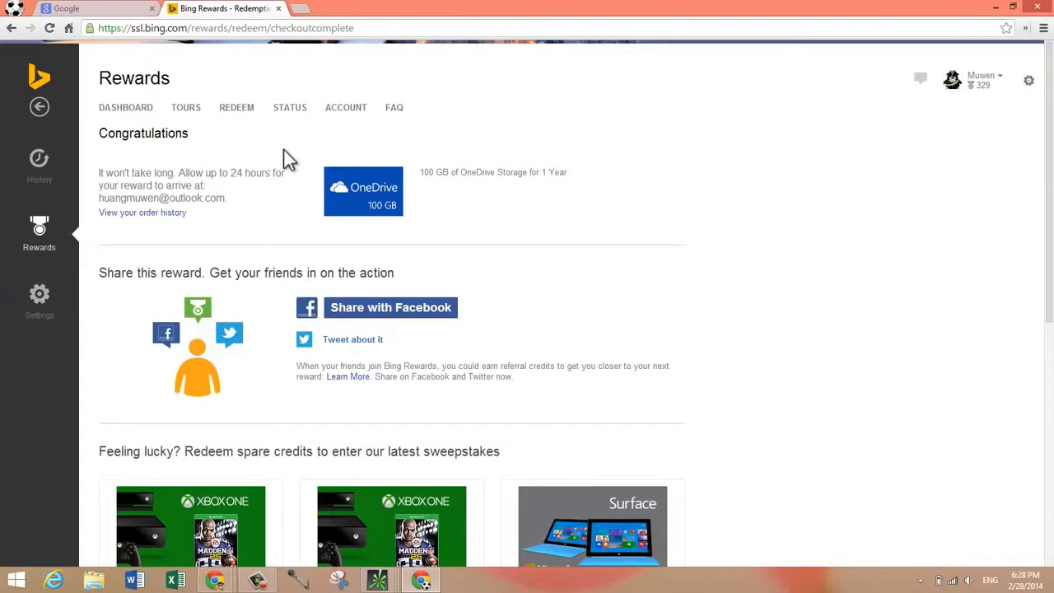
{"action": "mouse_move", "coordinate": [310, 10]}
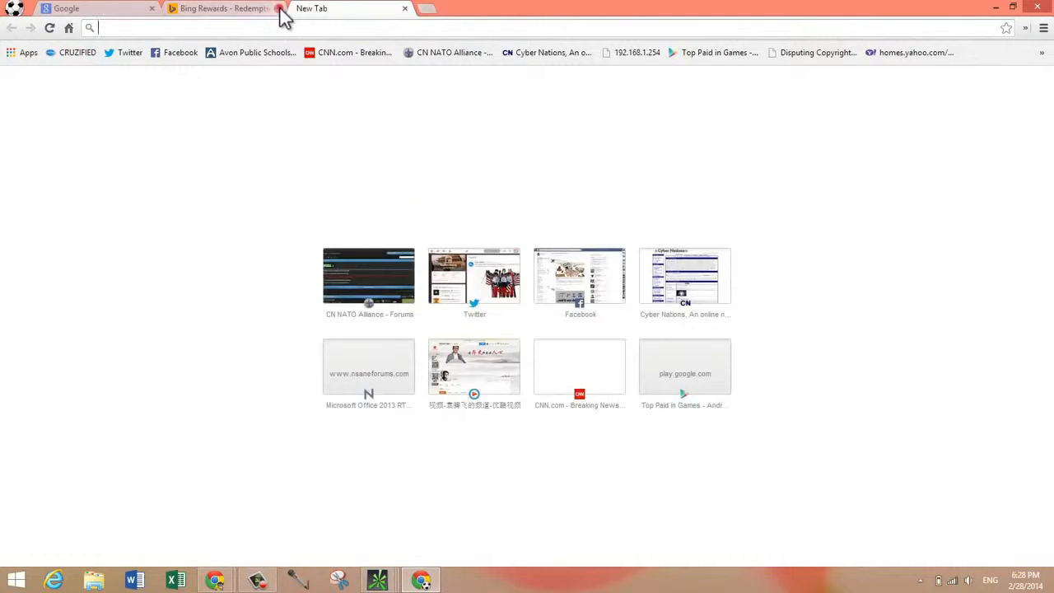
Step: Reach Outlook.com via 'ou' and view the Bing Rewards Orders email's redemption link
{"action": "type", "text": "ou"}
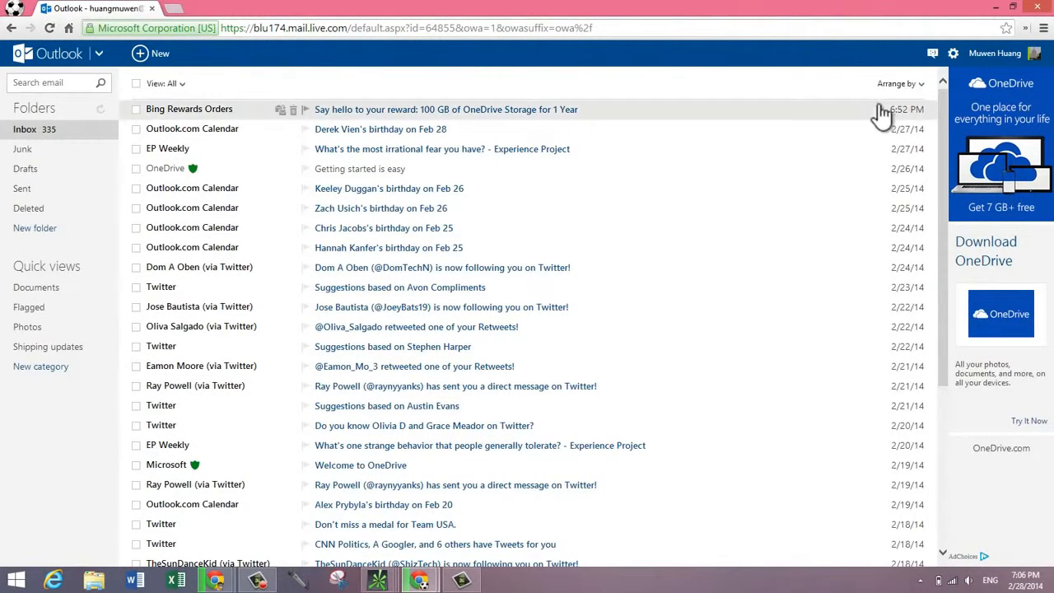
{"action": "mouse_move", "coordinate": [859, 124]}
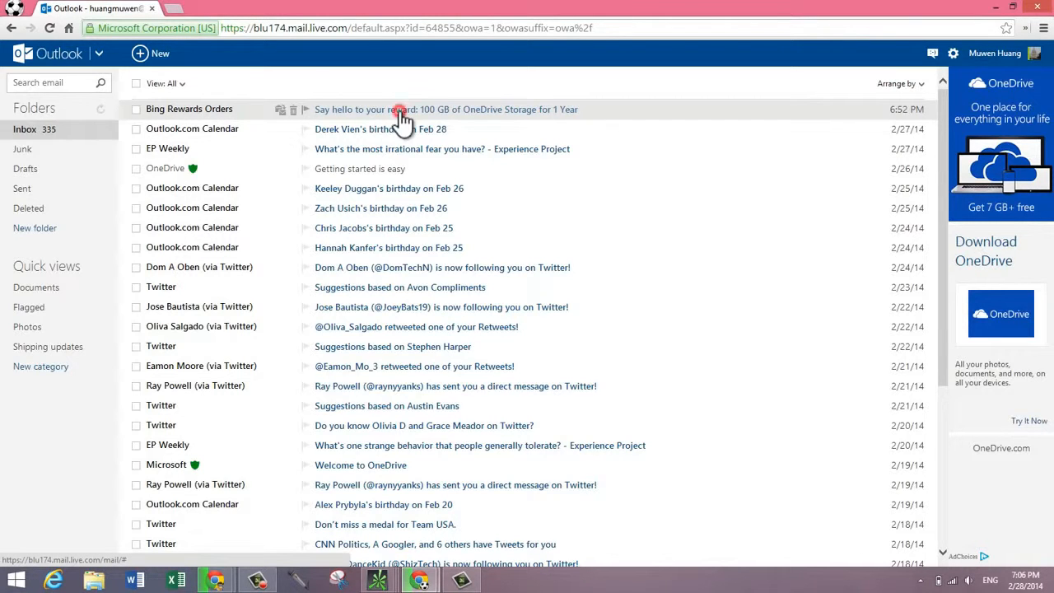
{"action": "left_click", "coordinate": [444, 109]}
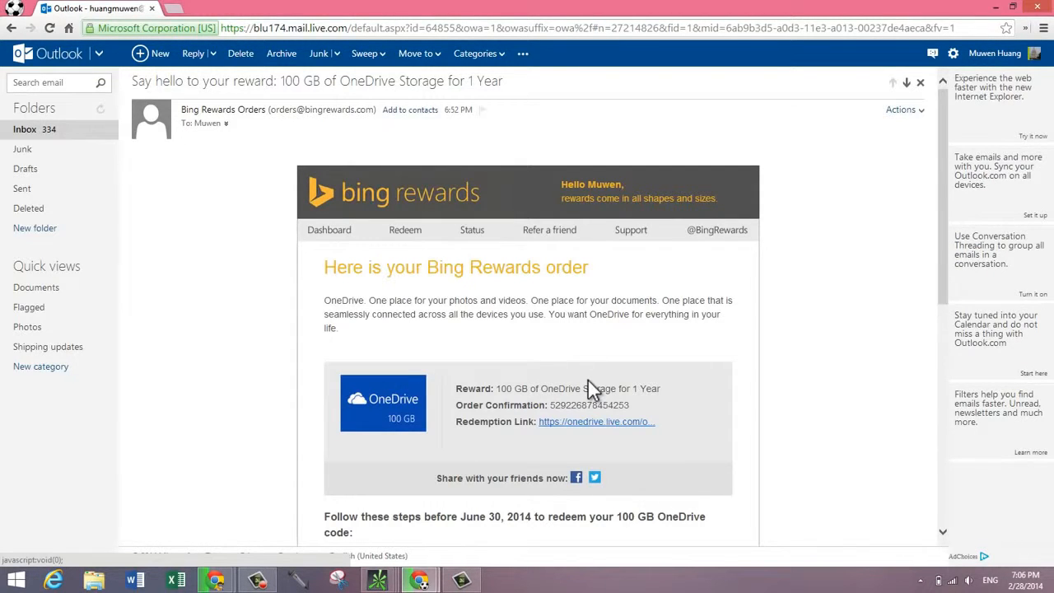
{"action": "mouse_move", "coordinate": [594, 431]}
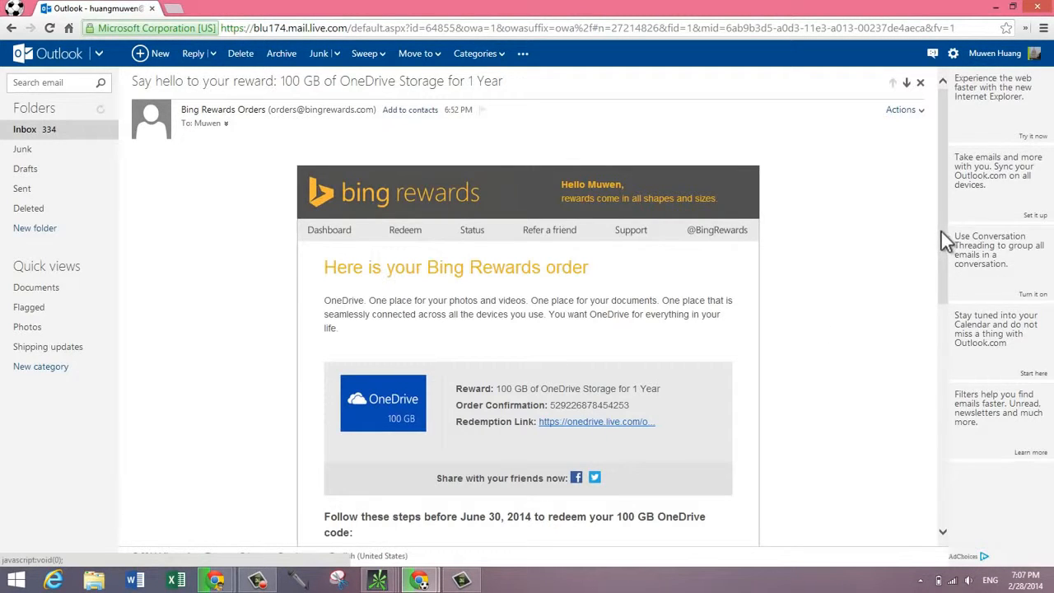
{"action": "scroll", "scroll_direction": "down", "scroll_amount": 3}
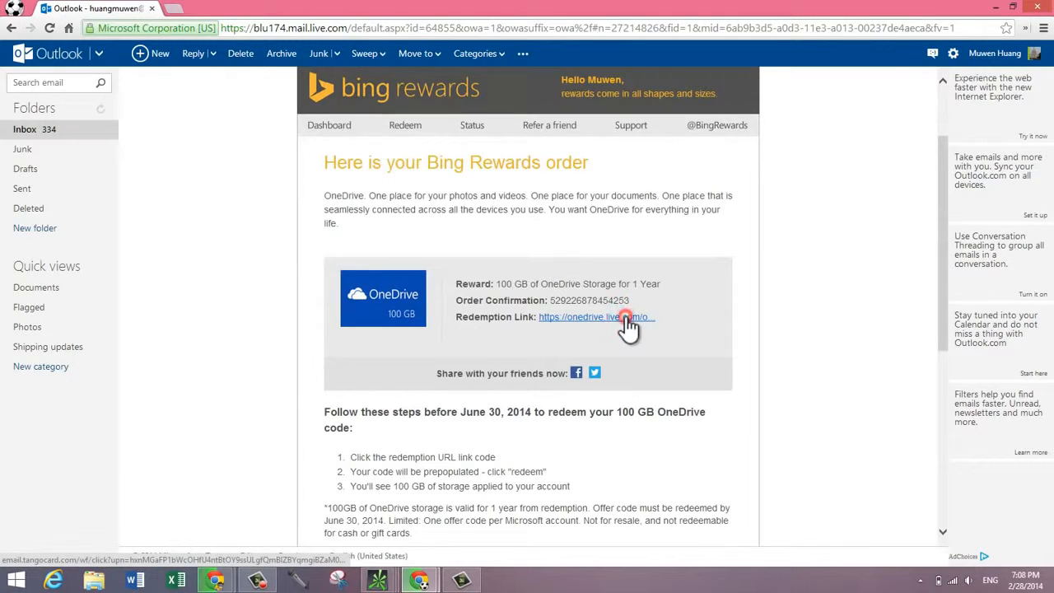
Step: Follow the redemption link and redeem the prefilled OneDrive storage code
{"action": "left_click", "coordinate": [594, 316]}
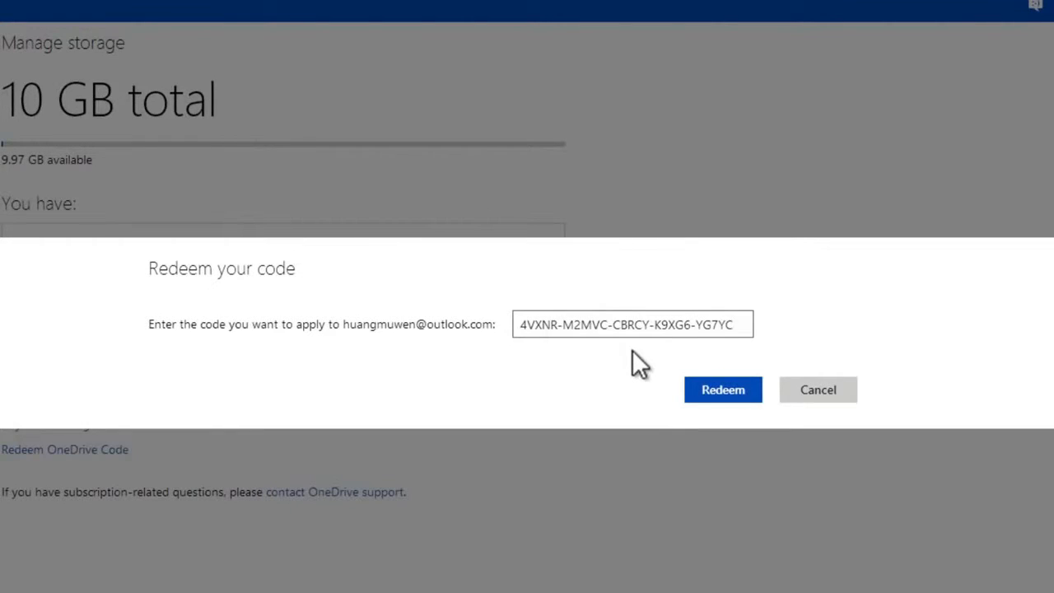
{"action": "mouse_move", "coordinate": [698, 231]}
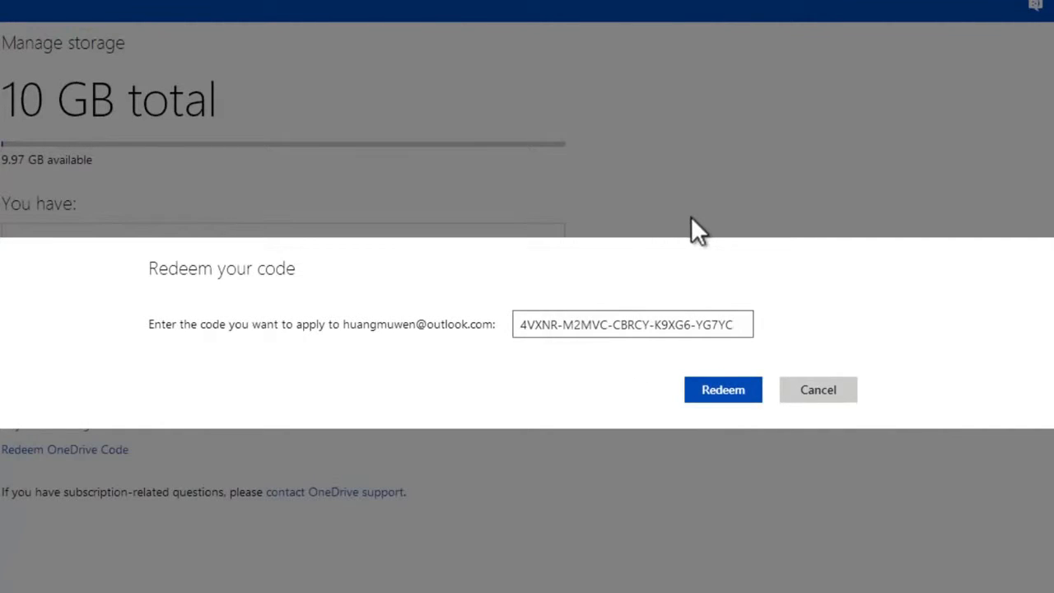
{"action": "left_click", "coordinate": [721, 389]}
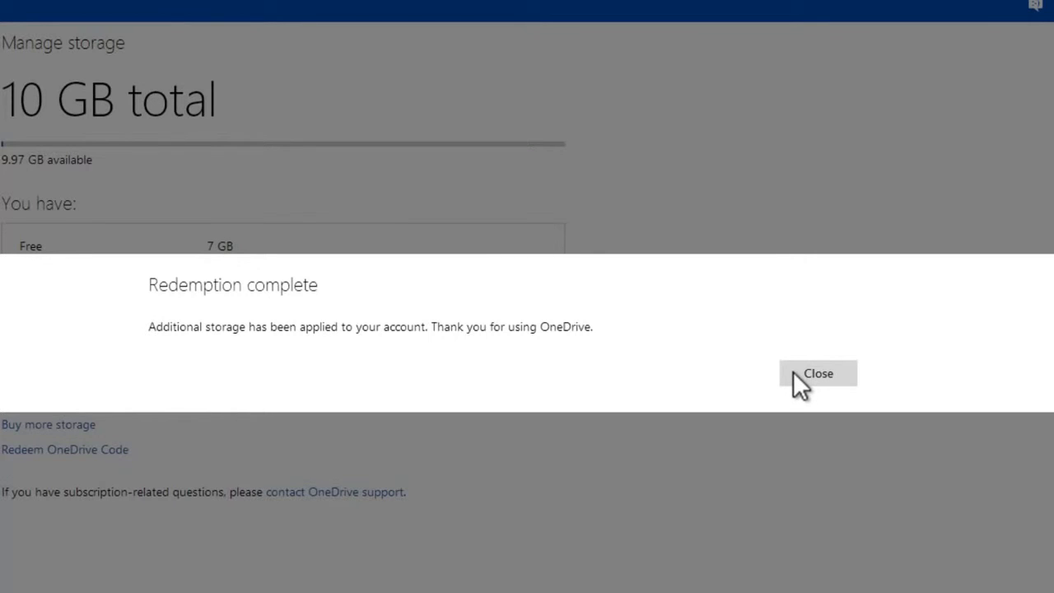
Step: Close the Redemption complete dialog, revealing 110 GB total storage
{"action": "left_click", "coordinate": [816, 372]}
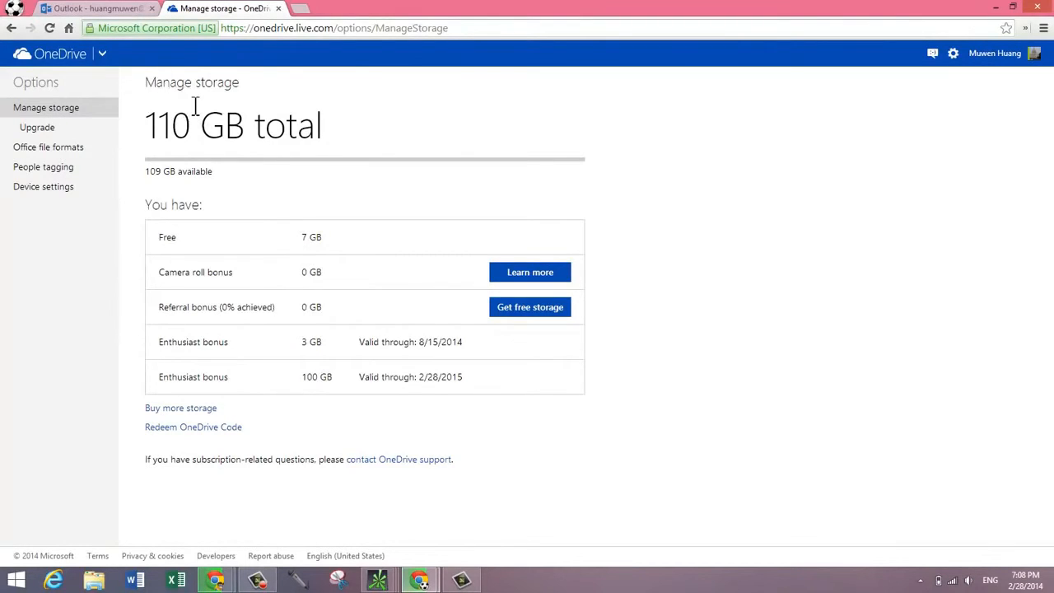
{"action": "mouse_move", "coordinate": [307, 369]}
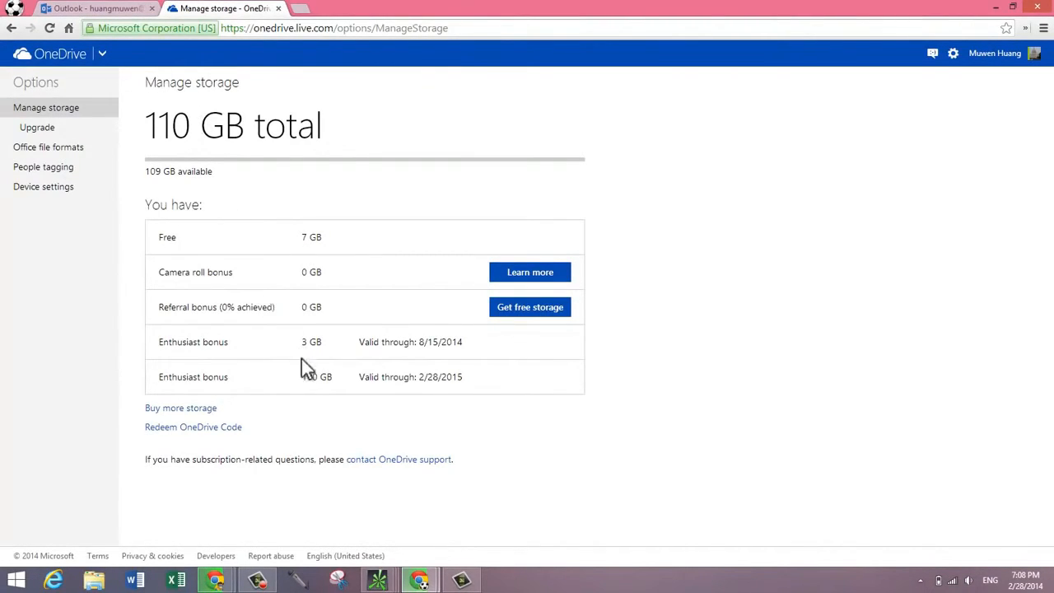